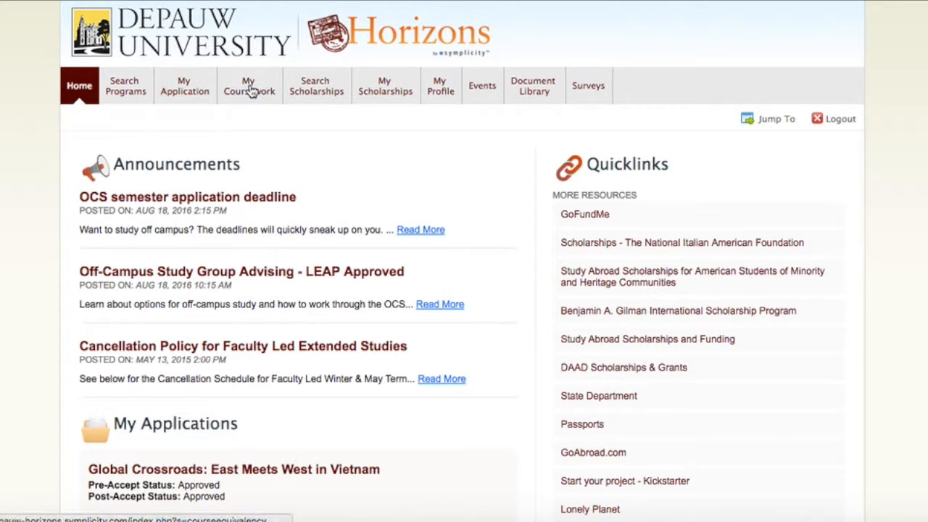
Step: Go to My Coursework and view My Courses, which lists no records yet
{"action": "left_click", "coordinate": [249, 86]}
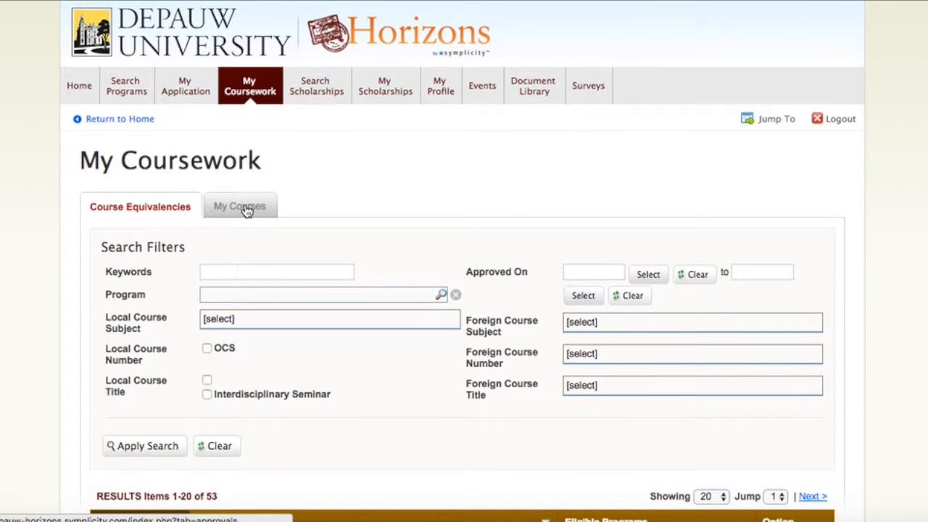
{"action": "left_click", "coordinate": [241, 206]}
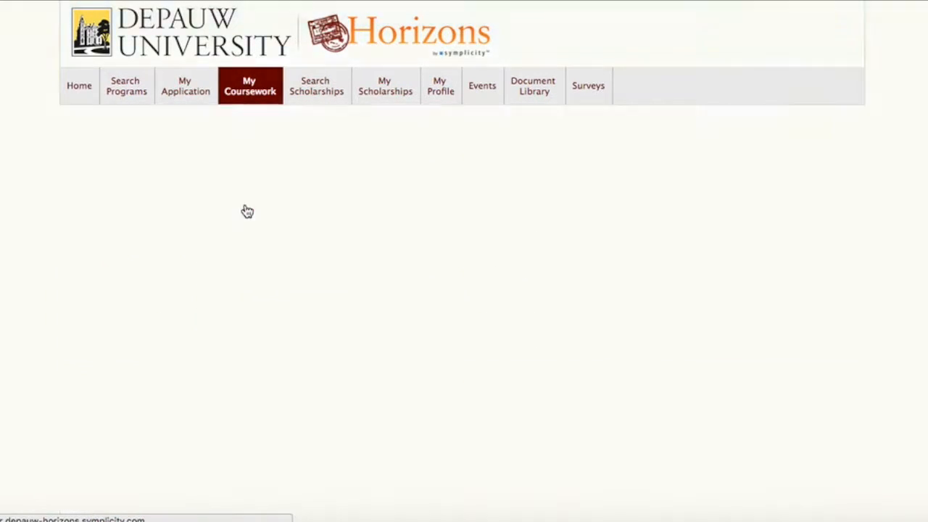
{"action": "left_click", "coordinate": [249, 86]}
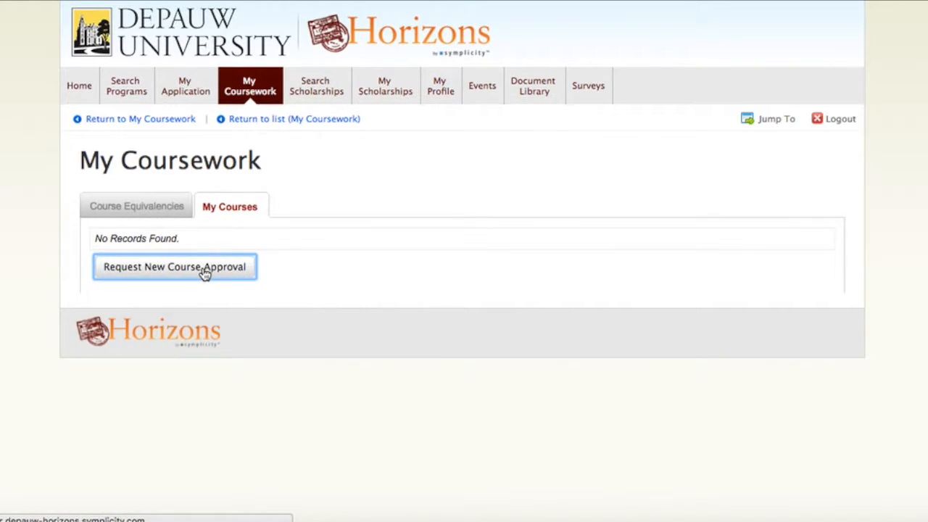
Step: Request a new course approval attached to the South Africa: Arts + Sciences application
{"action": "left_click", "coordinate": [174, 266]}
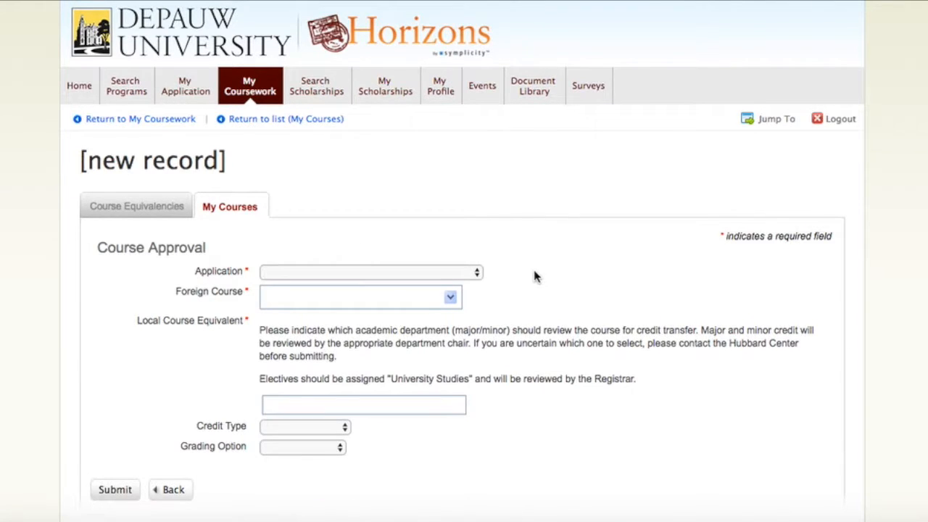
{"action": "left_click", "coordinate": [370, 272]}
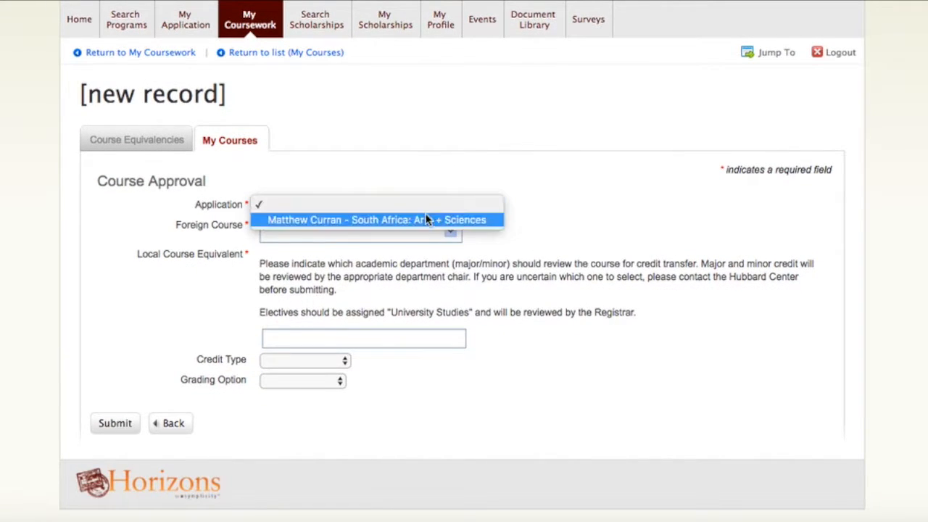
{"action": "left_click", "coordinate": [374, 221]}
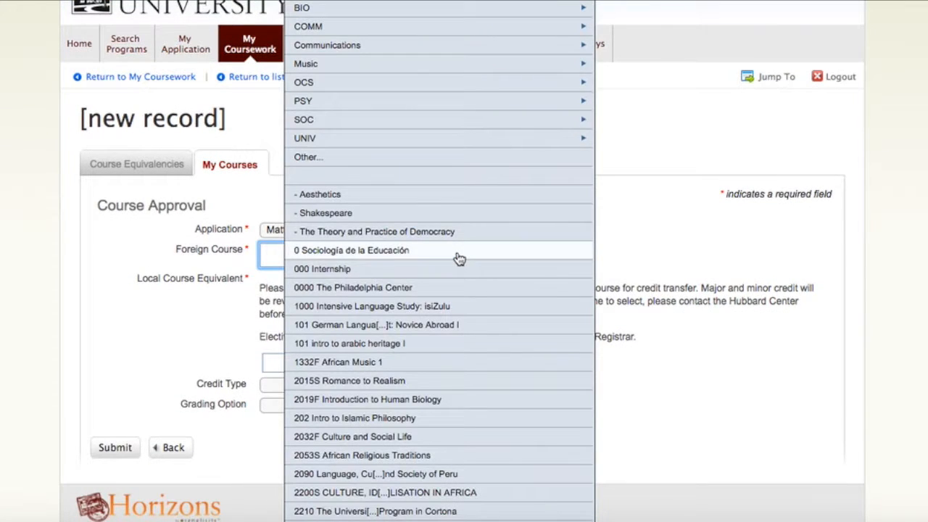
{"action": "mouse_move", "coordinate": [452, 156]}
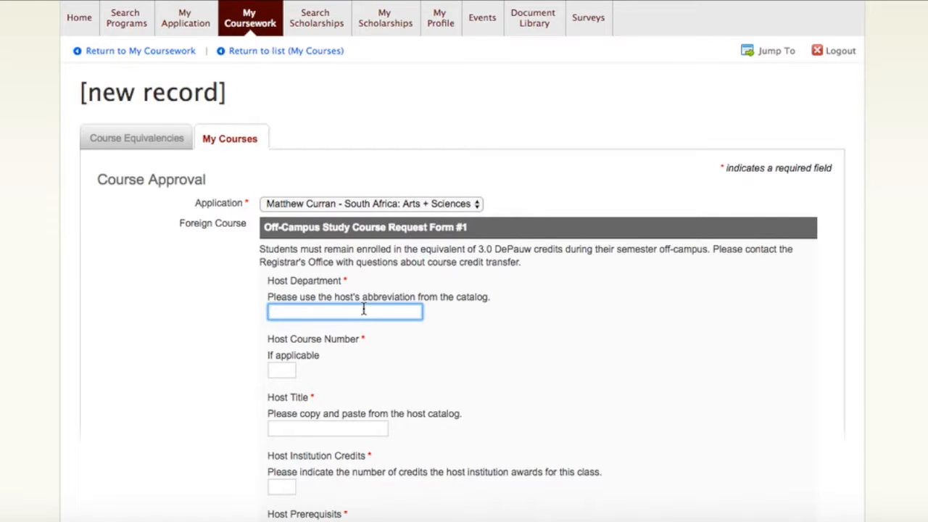
Step: Enter host department BIO, course number 221 and title Biology of the Ocean
{"action": "type", "text": "BIO"}
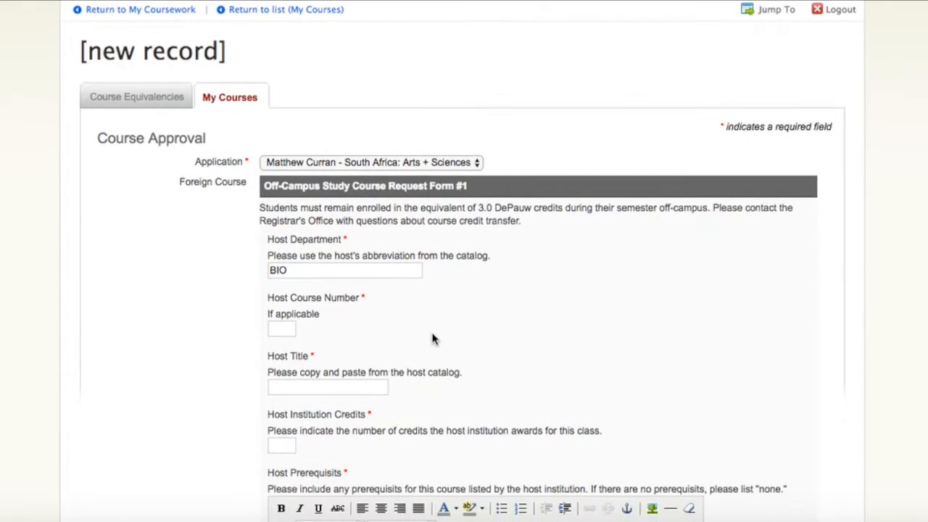
{"action": "type", "text": "221"}
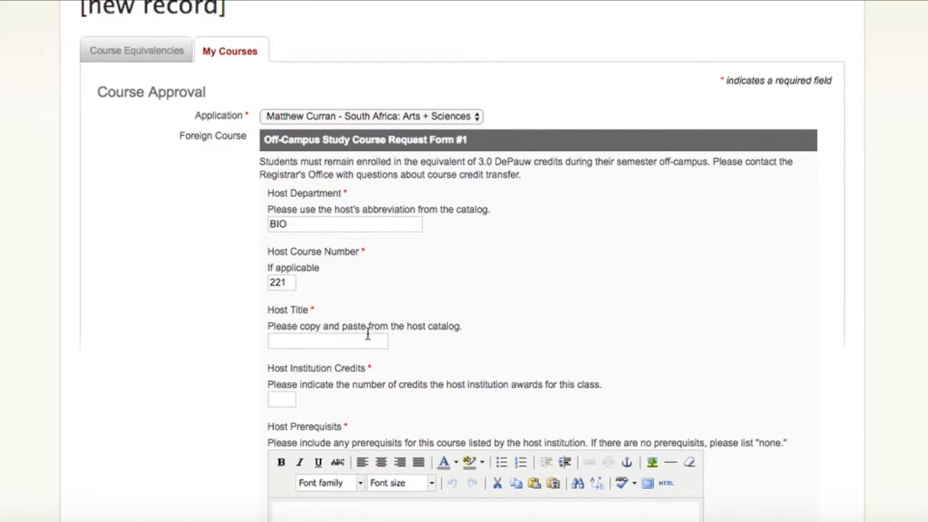
{"action": "type", "text": "Biology"}
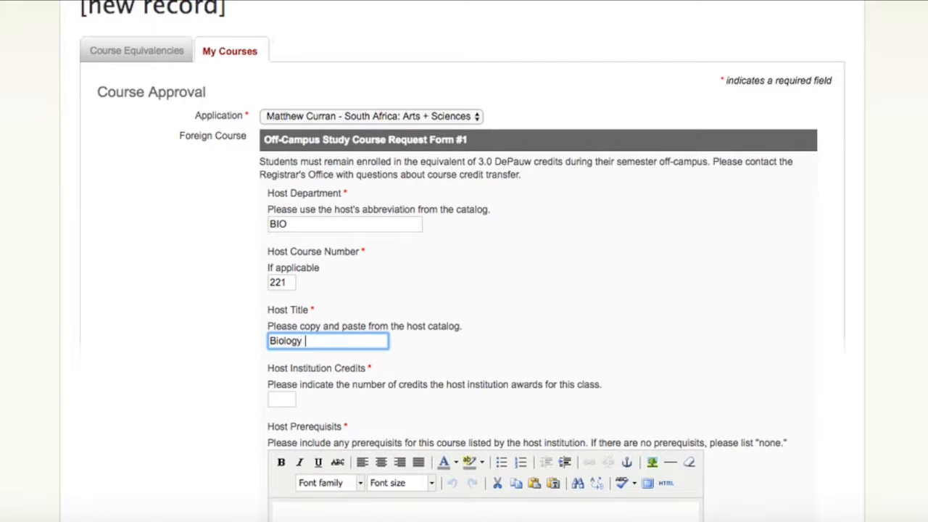
{"action": "type", "text": "of the Ocean"}
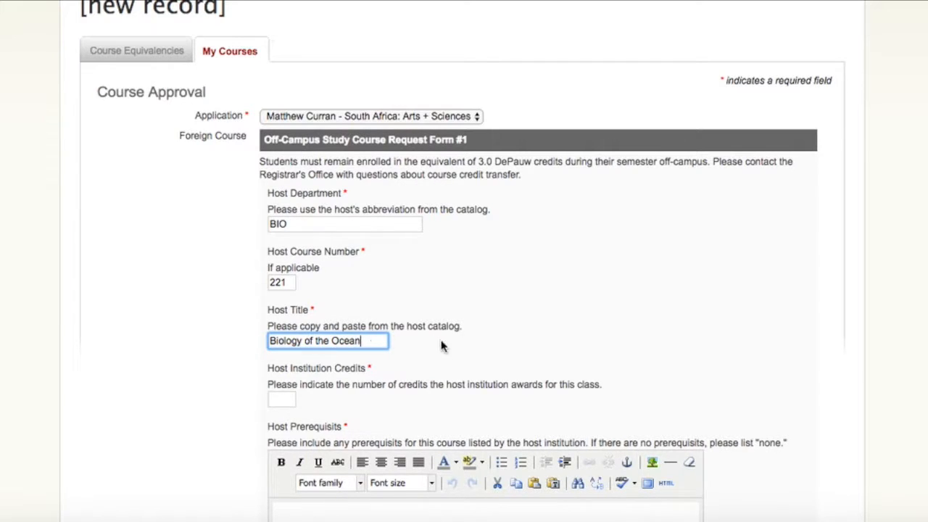
{"action": "scroll", "scroll_direction": "down", "scroll_amount": 3}
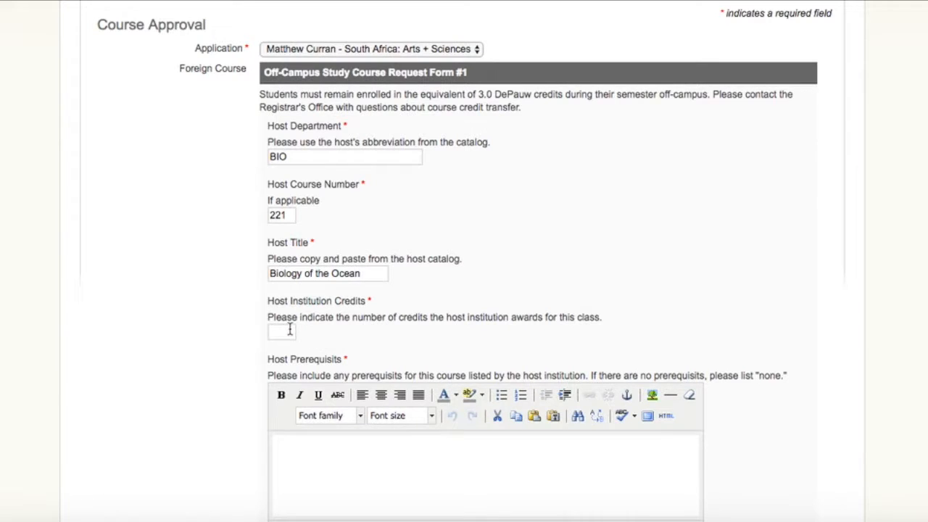
Step: Enter 4 host institution credits and 'none' for host prerequisites
{"action": "left_click", "coordinate": [281, 331]}
{"action": "type", "text": "4"}
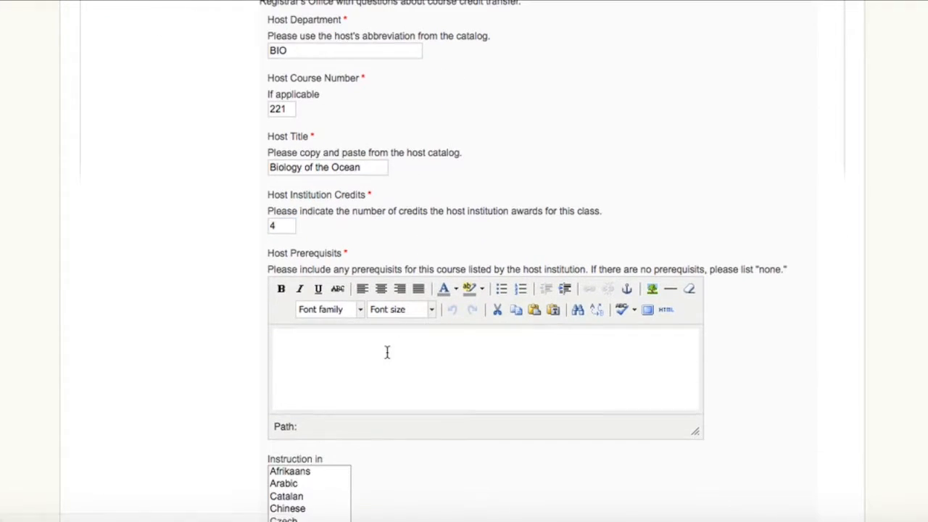
{"action": "type", "text": "non"}
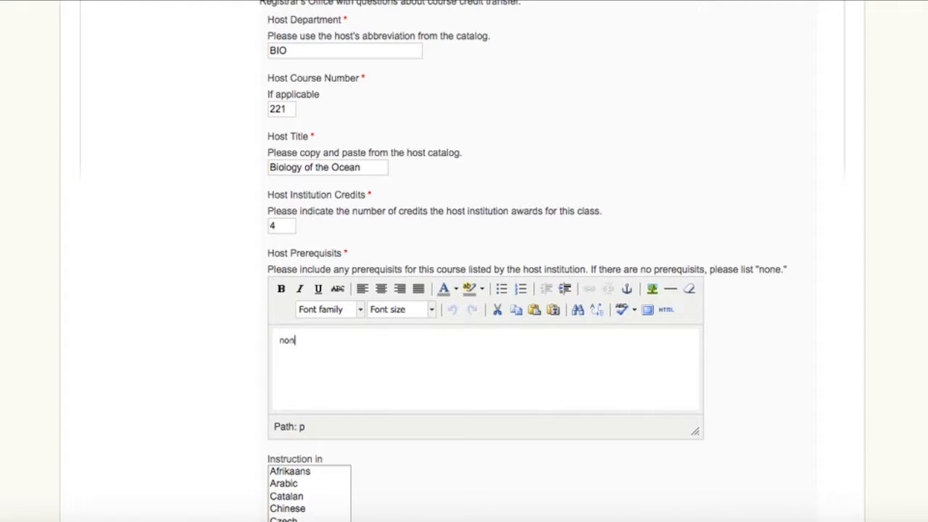
{"action": "type", "text": "e"}
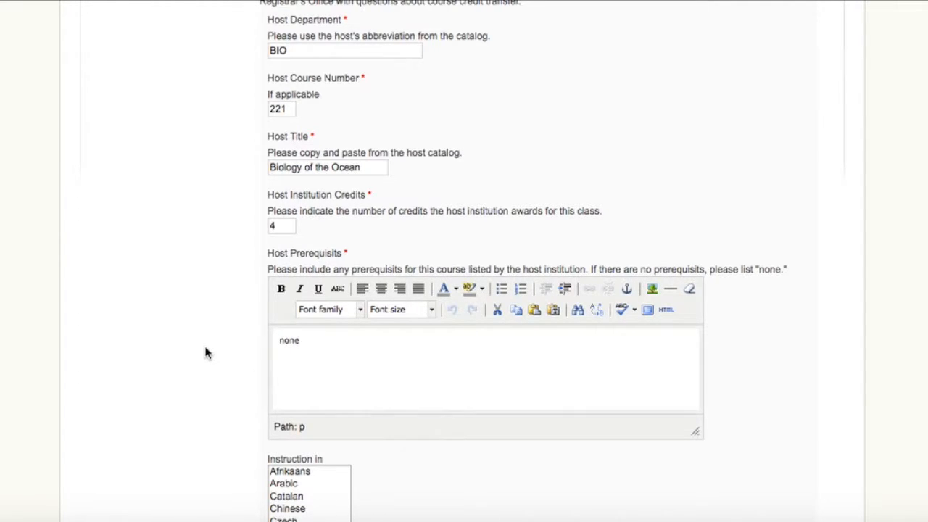
{"action": "scroll", "scroll_direction": "down", "scroll_amount": 3}
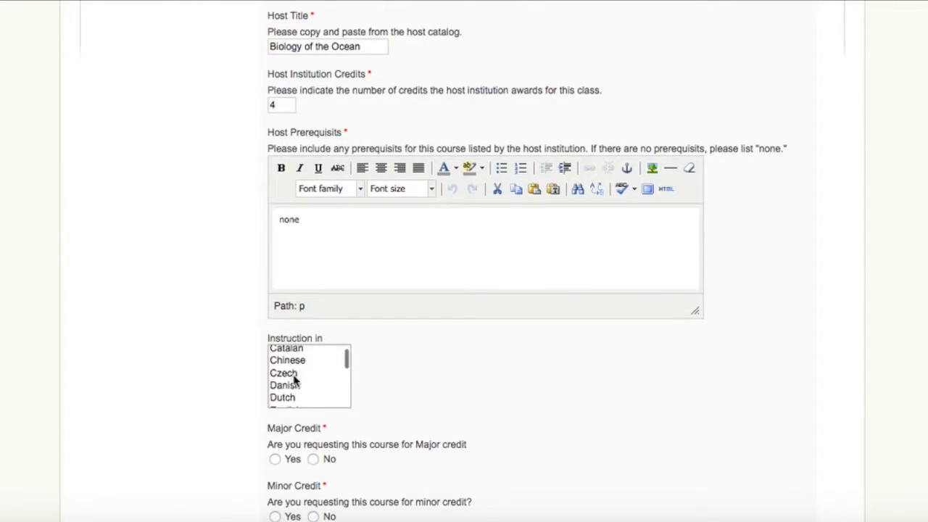
Step: Keep instruction language English and answer No to major and minor credit
{"action": "left_click", "coordinate": [286, 377]}
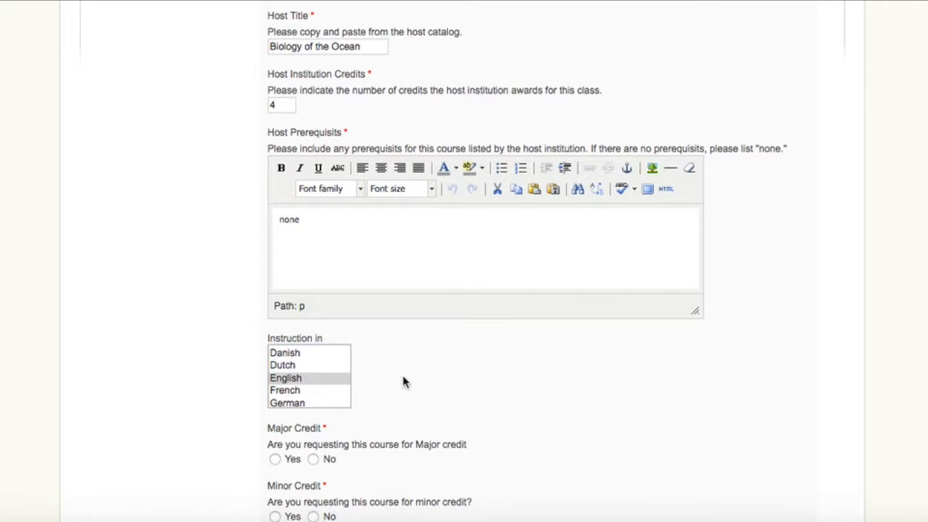
{"action": "scroll", "scroll_direction": "down", "scroll_amount": 3}
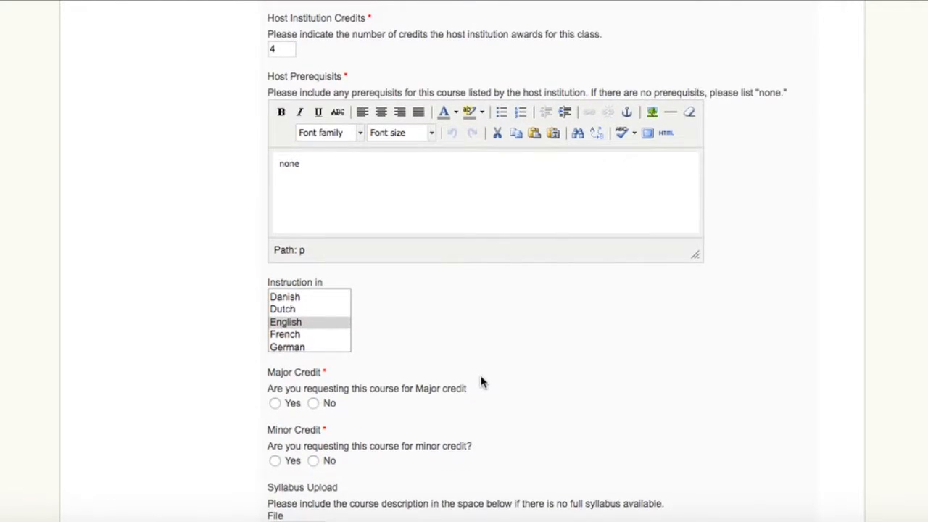
{"action": "scroll", "scroll_direction": "down", "scroll_amount": 3}
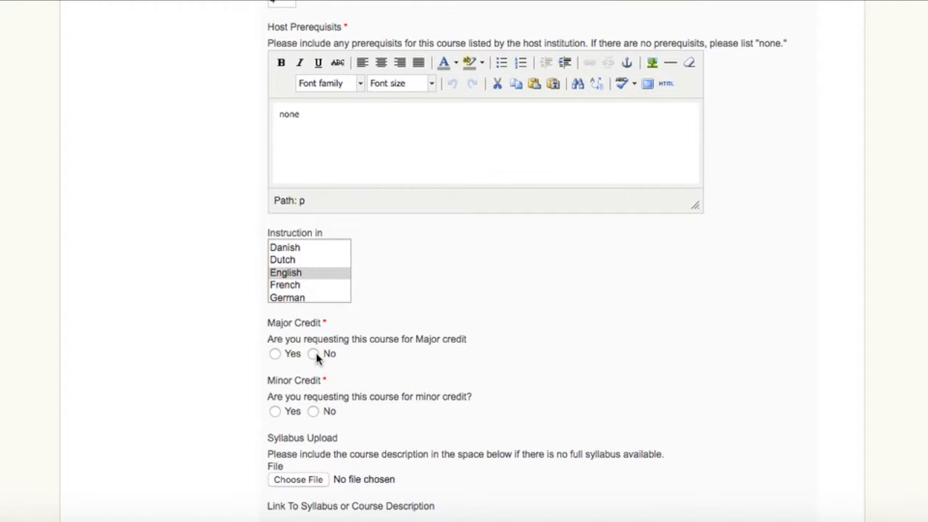
{"action": "left_click", "coordinate": [313, 353]}
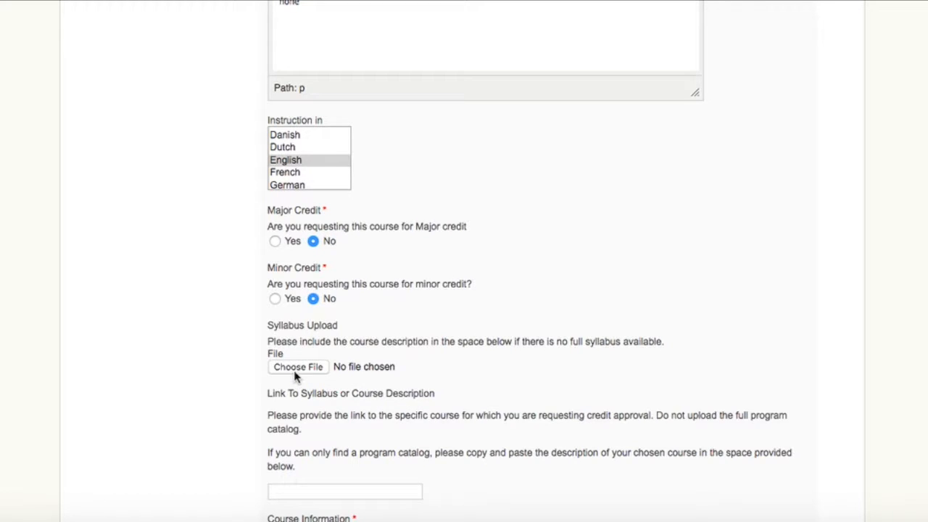
{"action": "scroll", "scroll_direction": "down", "scroll_amount": 3}
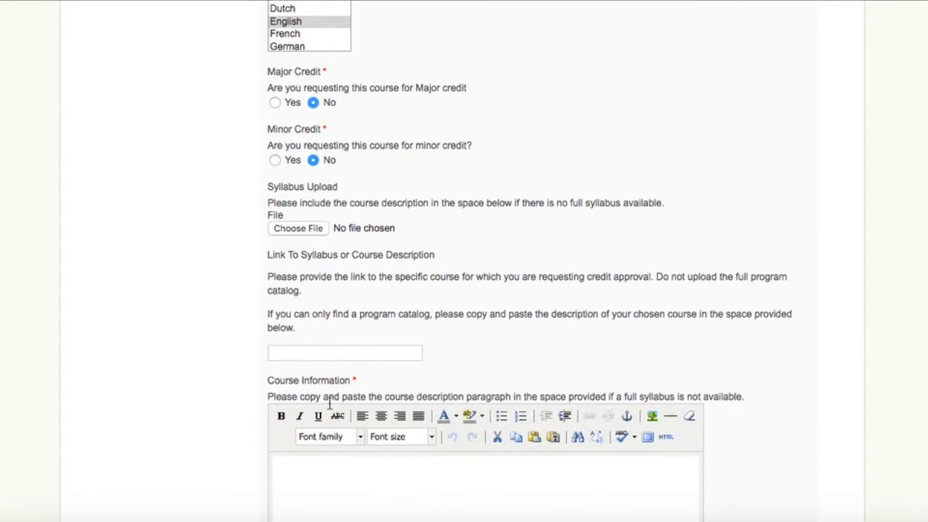
{"action": "scroll", "scroll_direction": "down", "scroll_amount": 3}
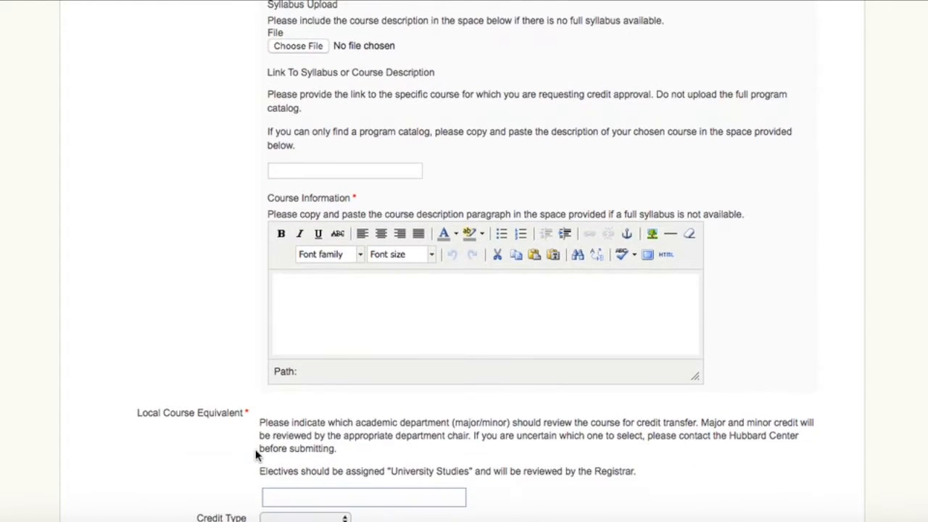
{"action": "scroll", "scroll_direction": "down", "scroll_amount": 3}
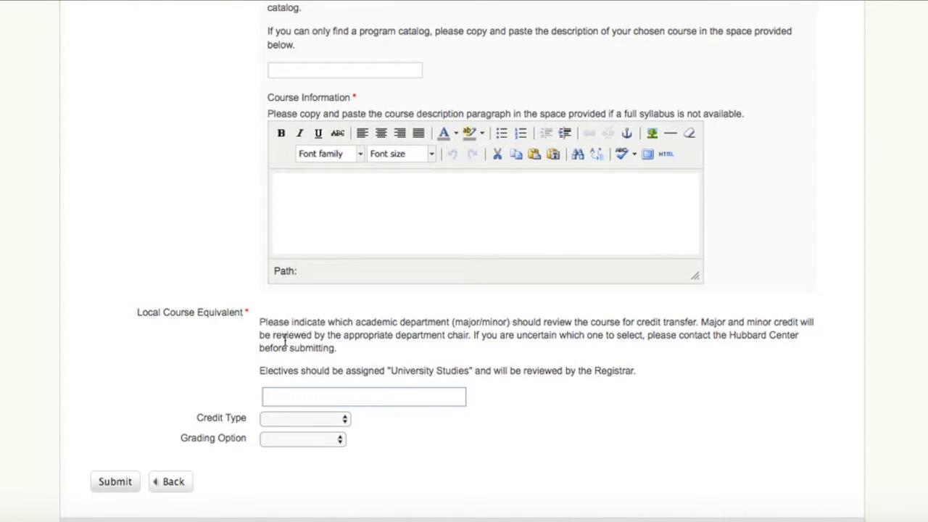
Step: Set the local course equivalent to UNIV OCS under University Studies
{"action": "scroll", "scroll_direction": "down", "scroll_amount": 3}
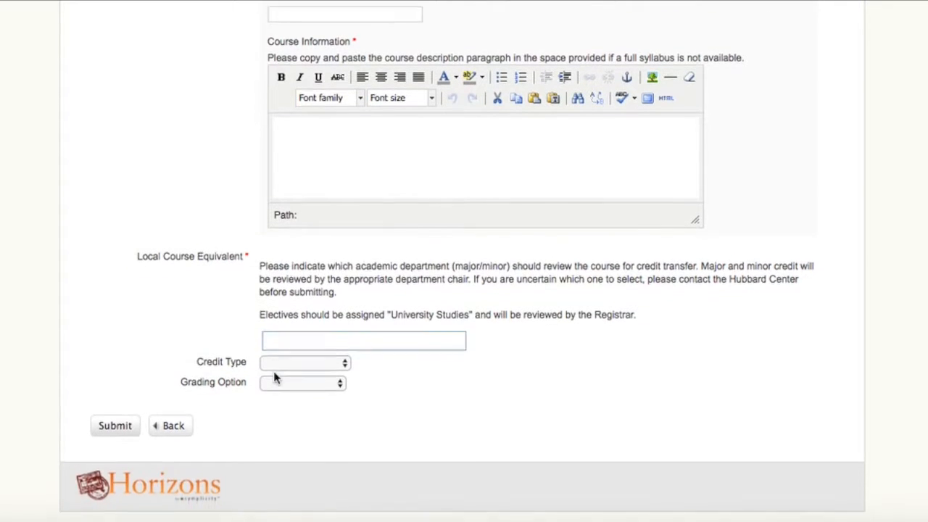
{"action": "scroll", "scroll_direction": "down", "scroll_amount": 3}
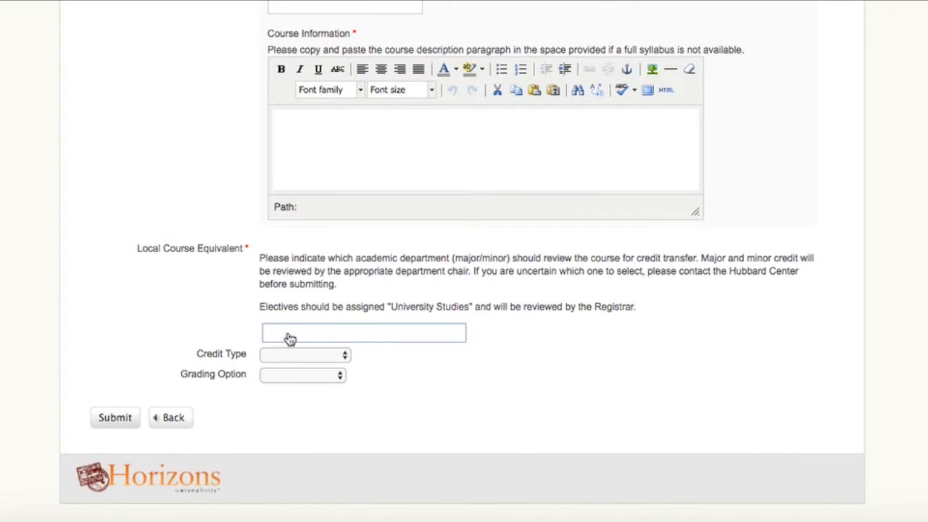
{"action": "left_click", "coordinate": [363, 332]}
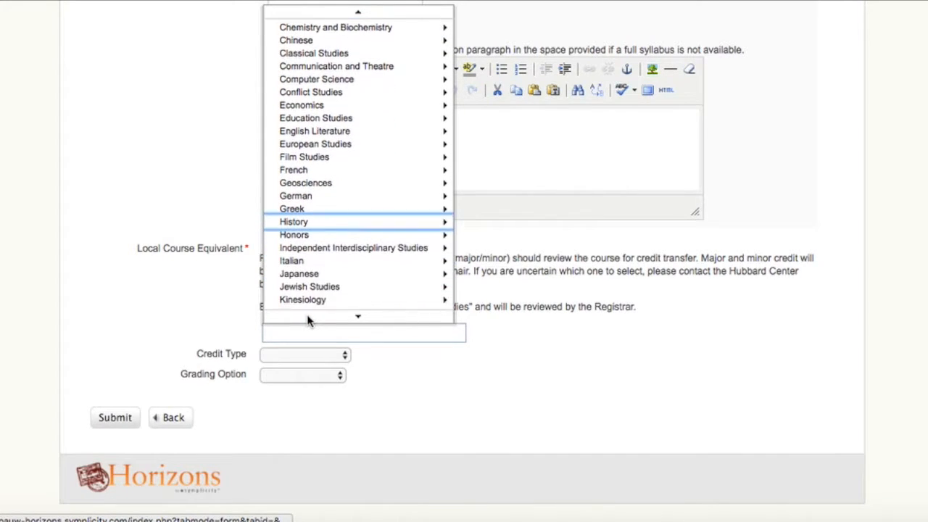
{"action": "scroll", "scroll_direction": "down", "scroll_amount": 3}
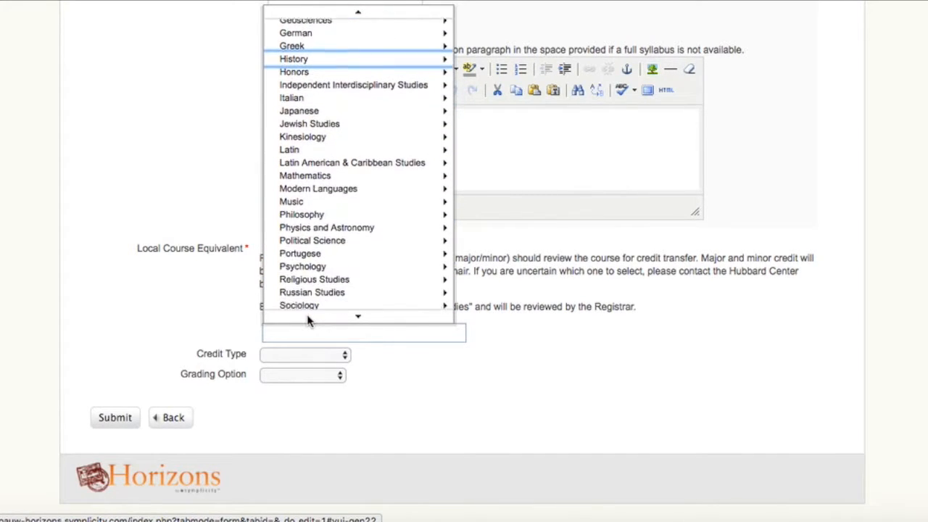
{"action": "scroll", "scroll_direction": "down", "scroll_amount": 3}
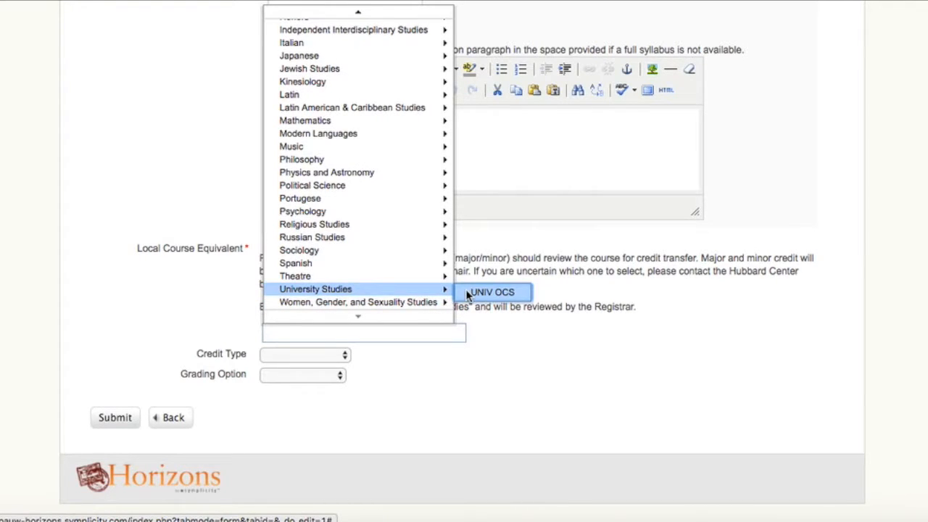
{"action": "left_click", "coordinate": [492, 291]}
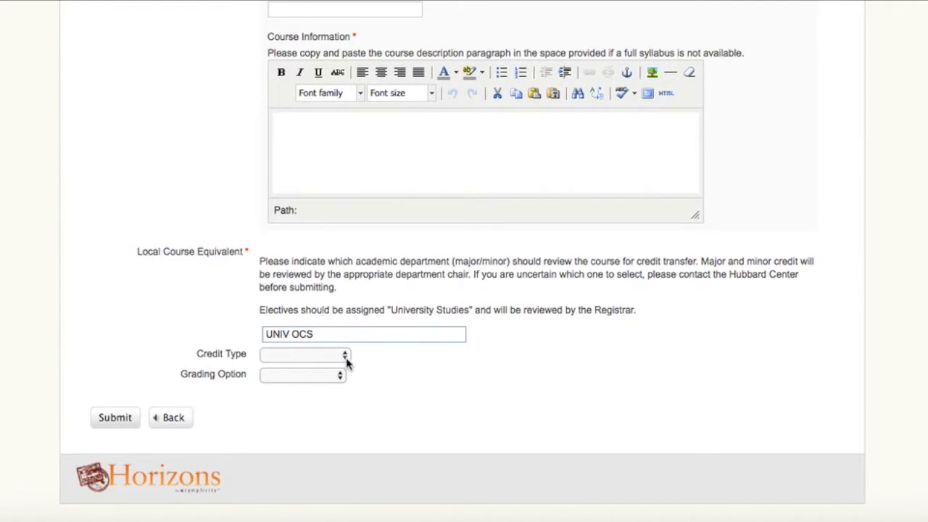
Step: Set credit type to Block or Elective and bring up the grading option list
{"action": "left_click", "coordinate": [301, 354]}
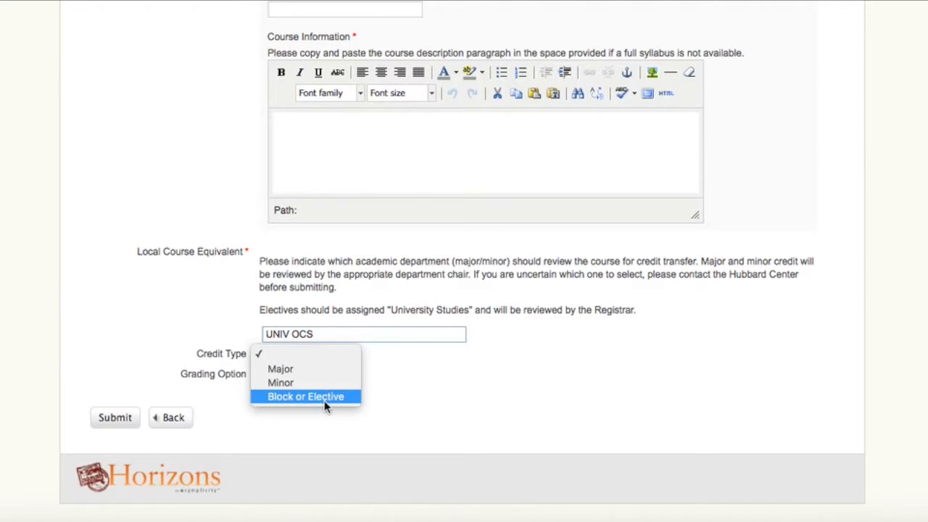
{"action": "left_click", "coordinate": [305, 395]}
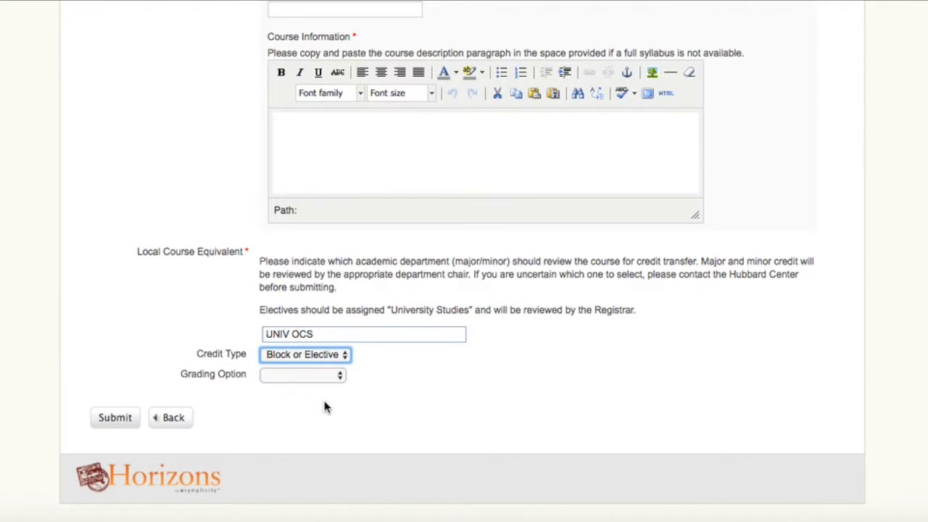
{"action": "left_click", "coordinate": [301, 374]}
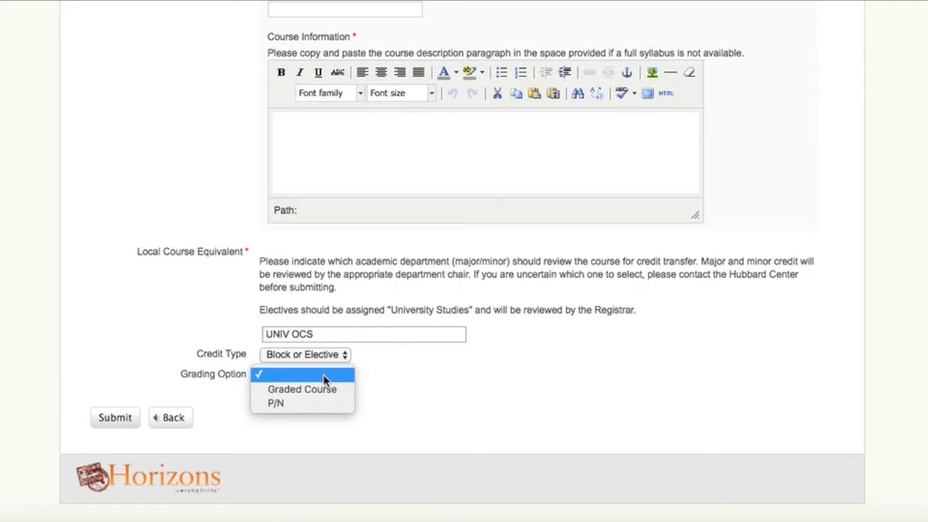